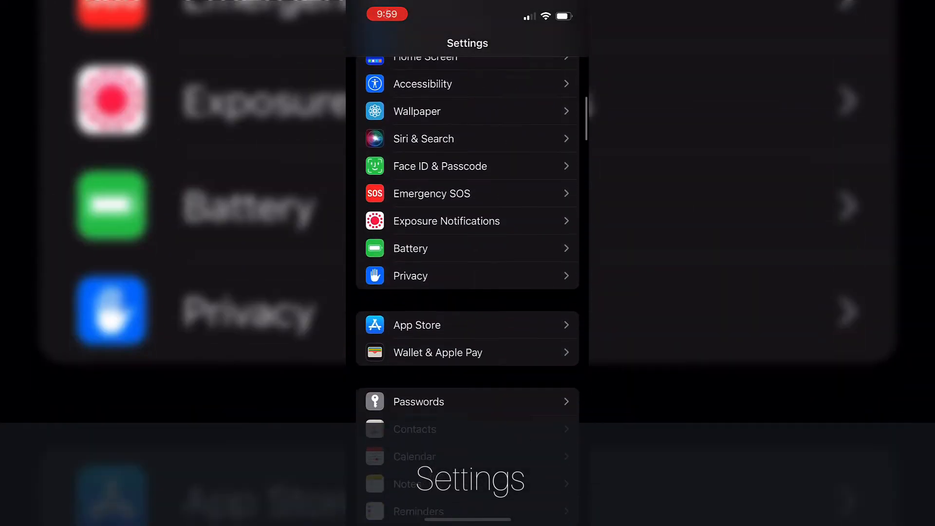
Step: Open Camera > Formats in iOS Settings, where High Efficiency is currently selected
scroll("down", 3)
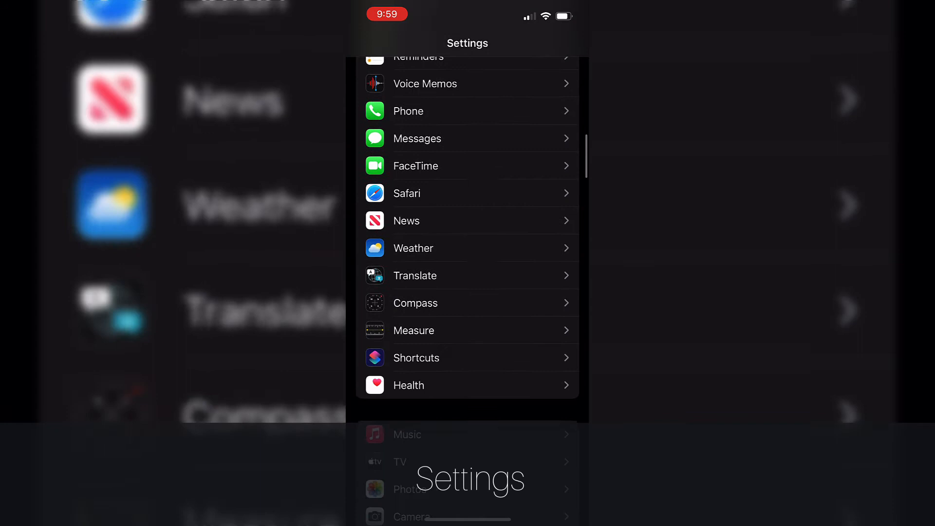
scroll("down", 3)
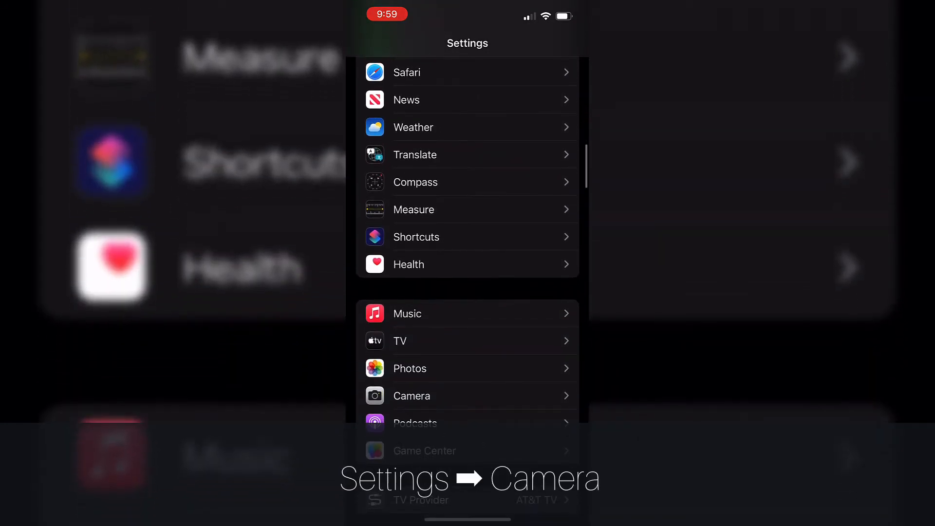
left_click(412, 396)
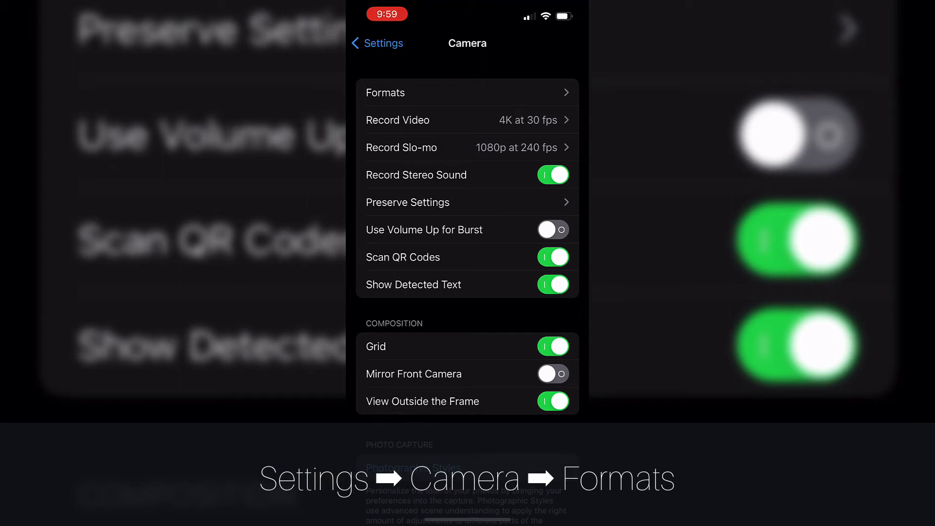
left_click(386, 93)
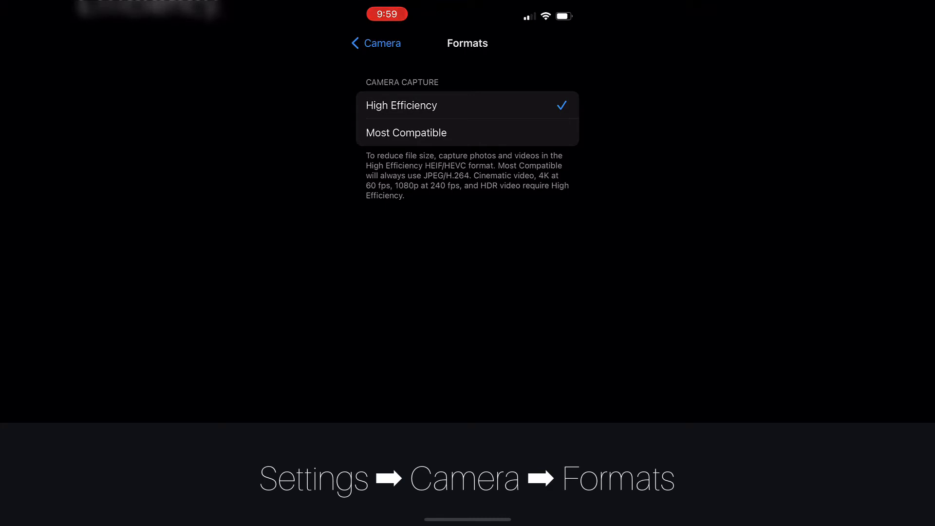
Step: Switch the iPhone camera capture format to Most Compatible
left_click(407, 132)
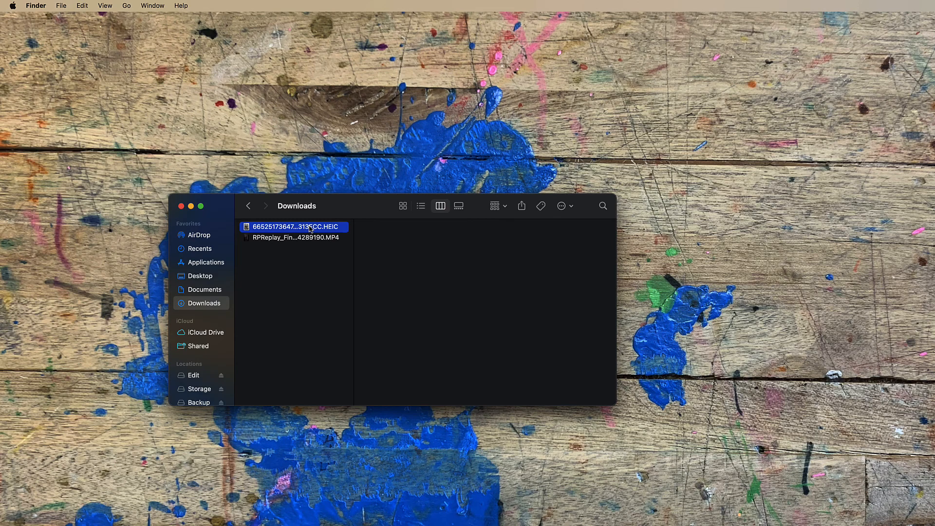
Step: Open the downloaded lunar lander HEIC photo from Downloads in Preview
double_click(295, 227)
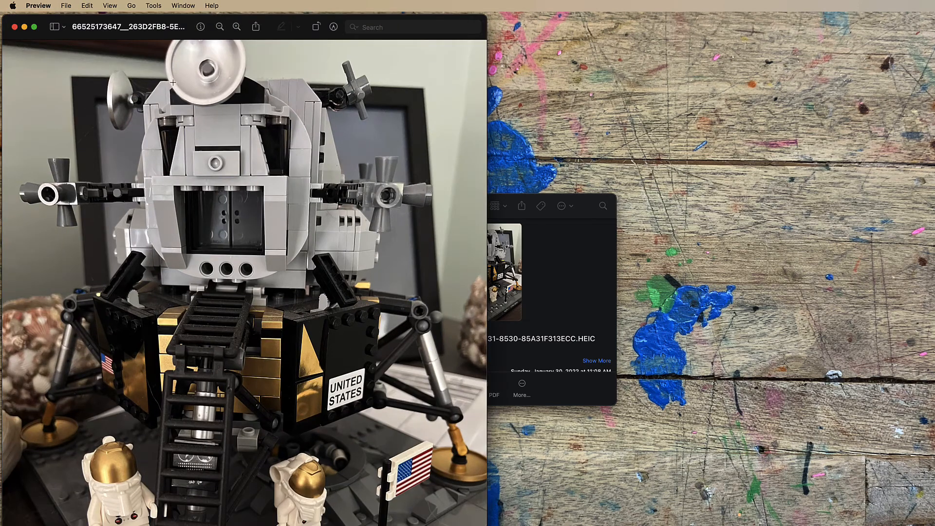
Step: Bring up Preview's File > Export dialog to save the photo as JPEG on the Desktop
left_click(65, 5)
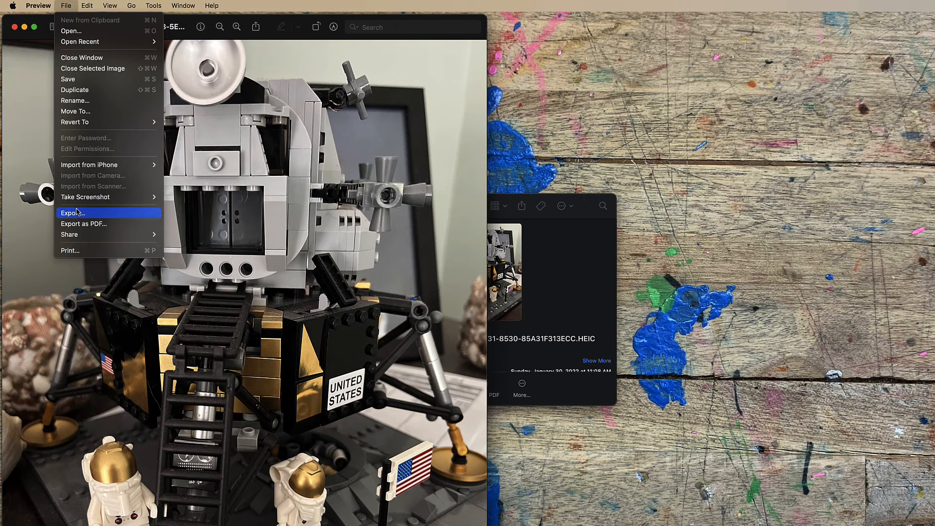
left_click(72, 213)
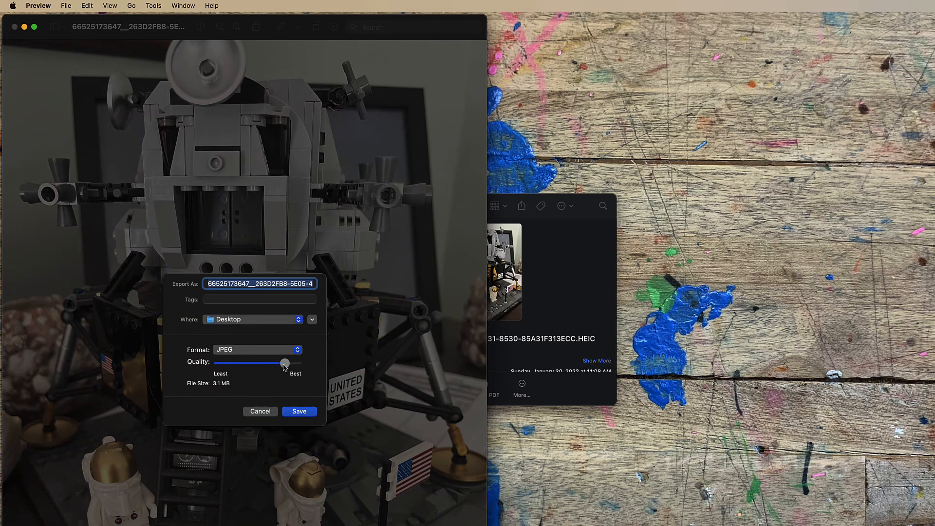